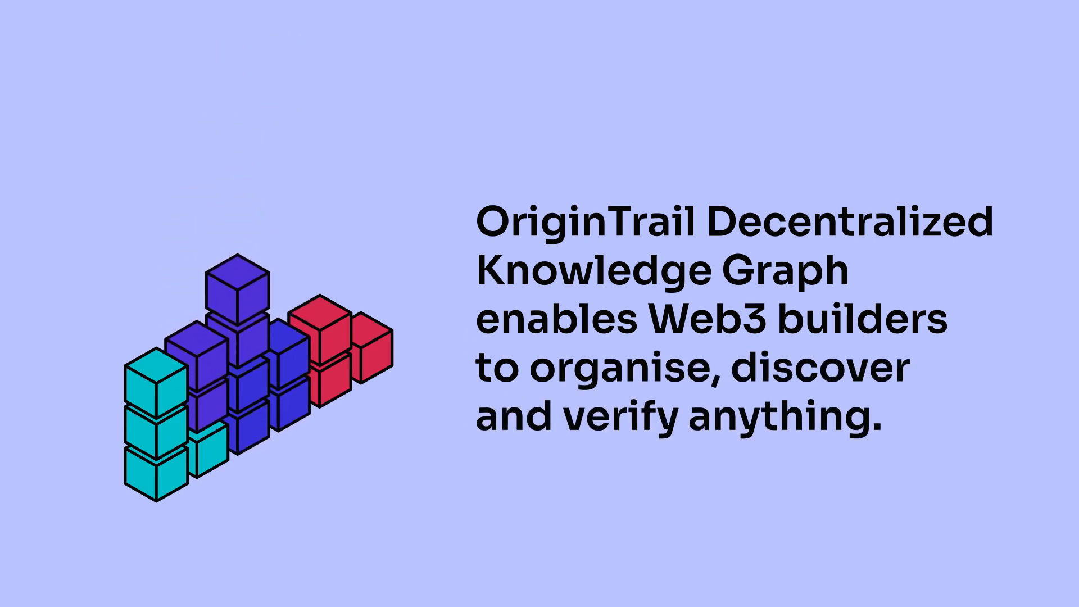
pyautogui.doubleClick(574, 368)
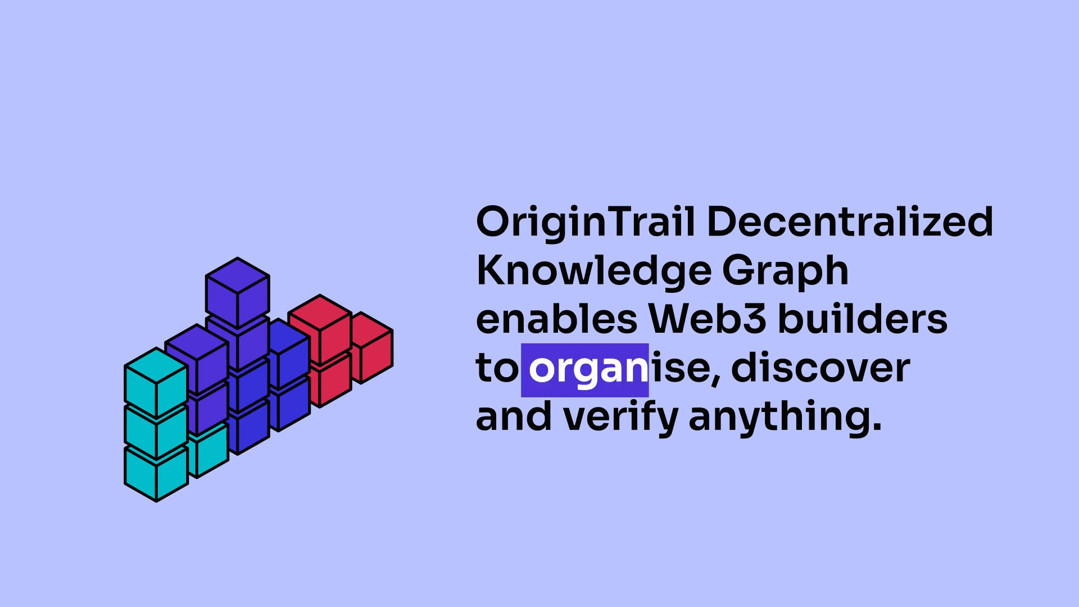